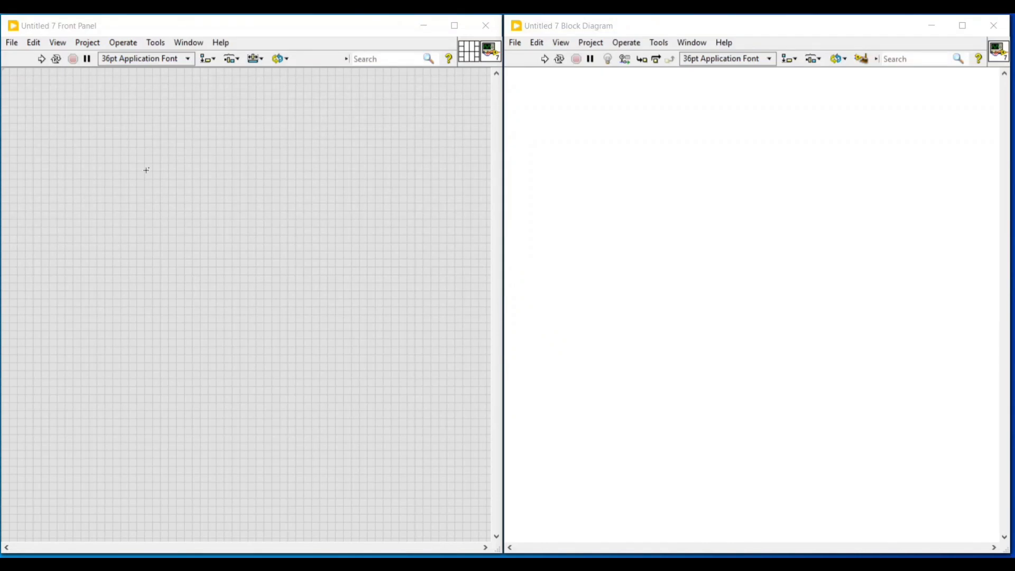
# - Place an empty Cluster from Data Containers onto the front panel
pyautogui.rightClick(146, 171)
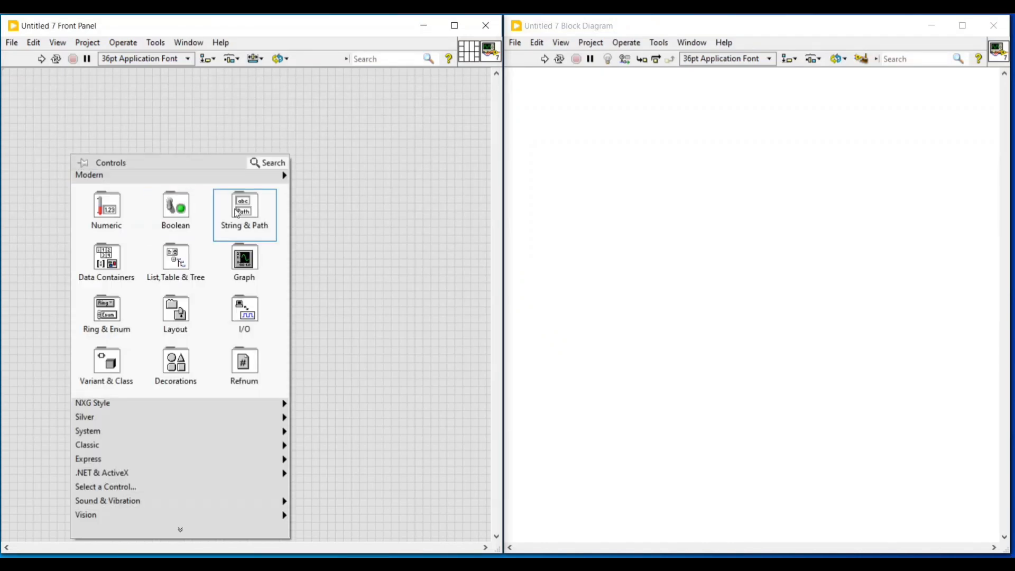
pyautogui.moveTo(127, 265)
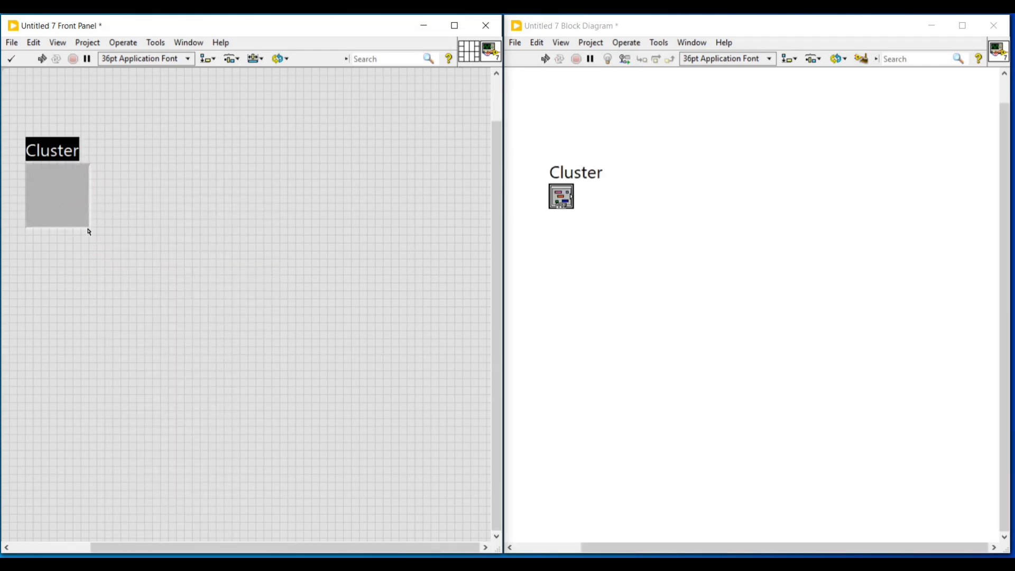
pyautogui.click(59, 196)
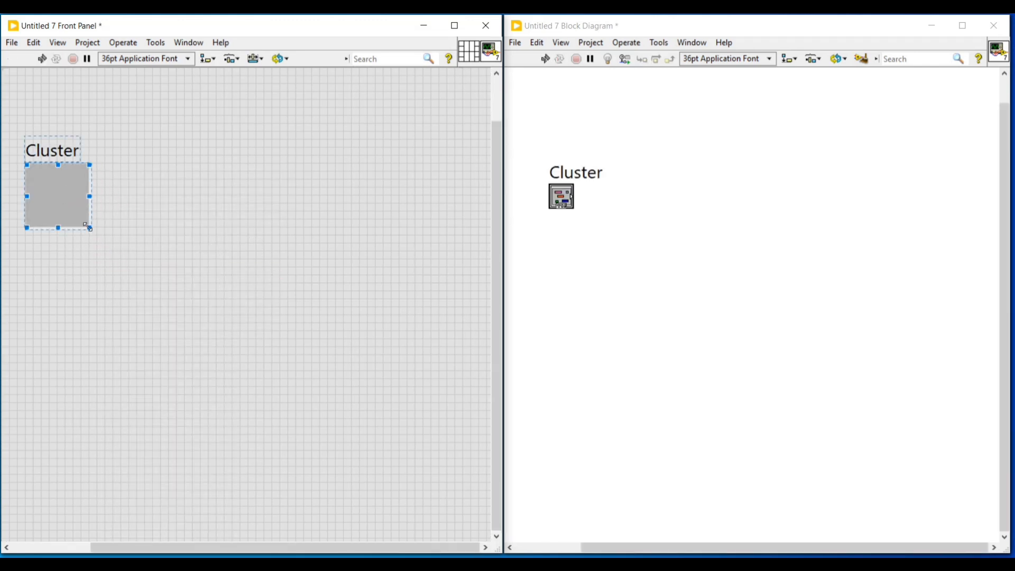
# - Enlarge the cluster and seat a Numeric control in its top corner
pyautogui.moveTo(89, 228); pyautogui.dragTo(221, 463)
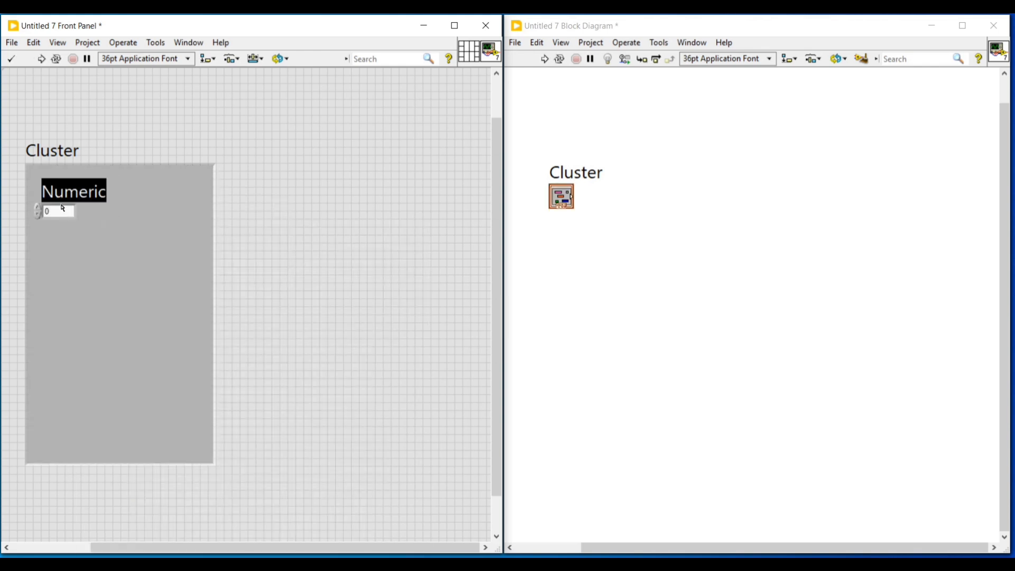
pyautogui.moveTo(73, 201); pyautogui.dragTo(64, 192)
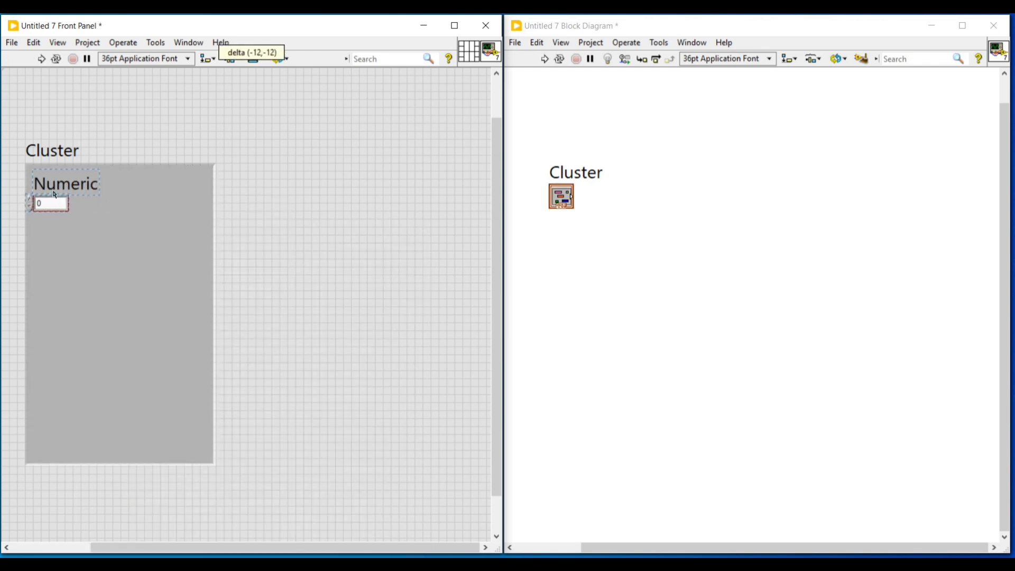
pyautogui.moveTo(52, 194); pyautogui.dragTo(52, 186)
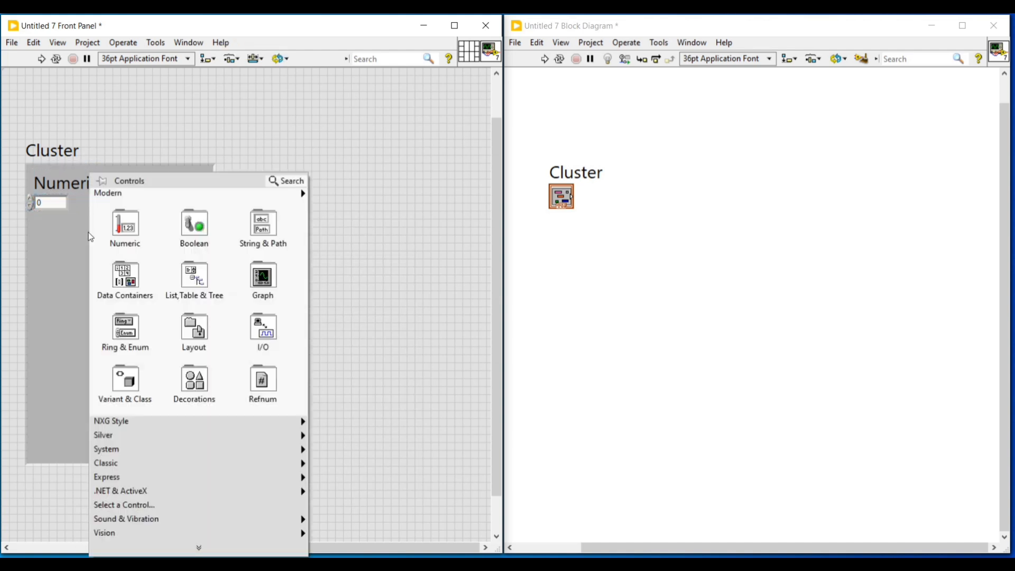
# - Add a Boolean and a String control inside the cluster below the Numeric
pyautogui.click(193, 226)
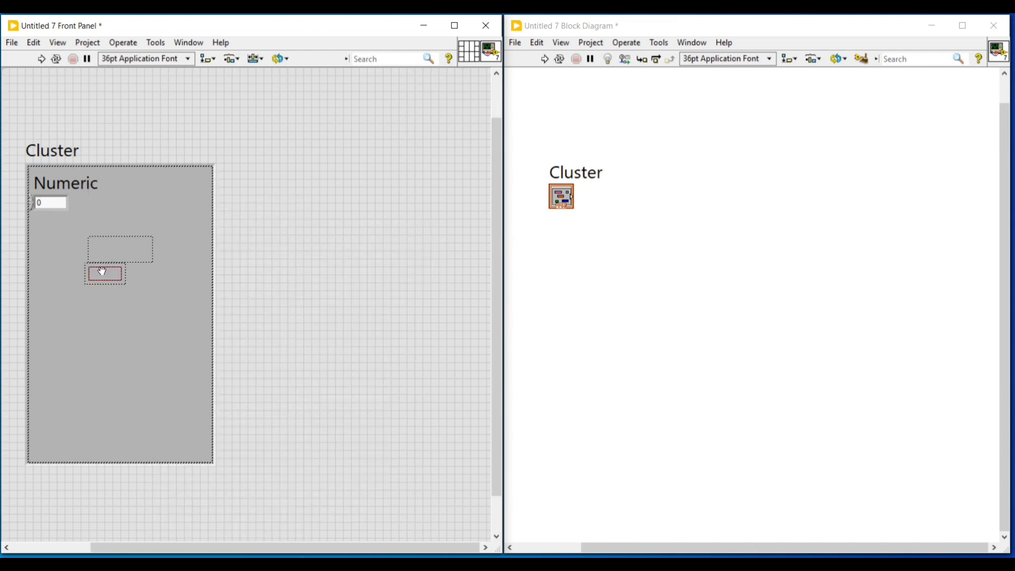
pyautogui.moveTo(104, 271); pyautogui.dragTo(49, 250)
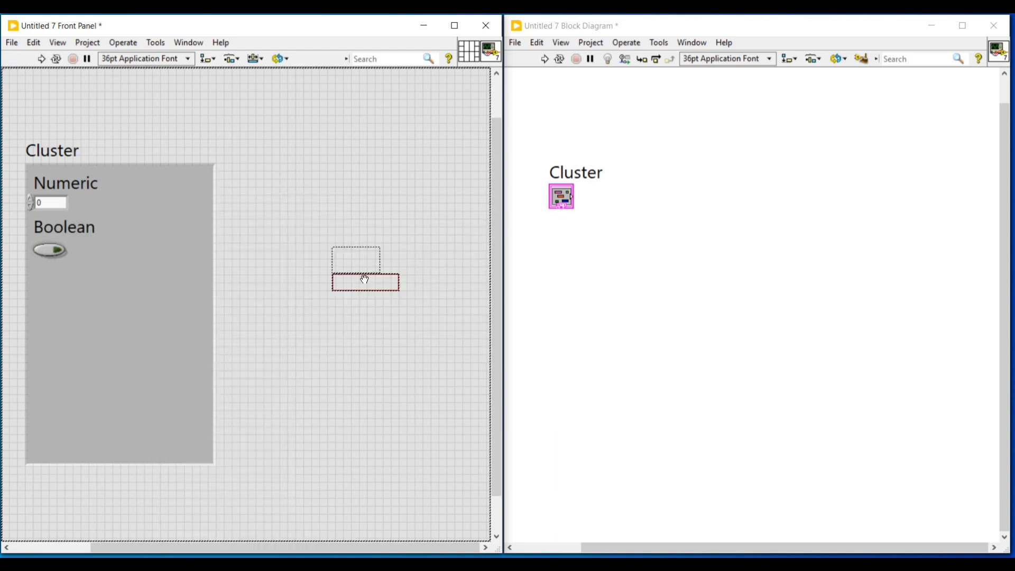
pyautogui.moveTo(365, 282); pyautogui.dragTo(64, 299)
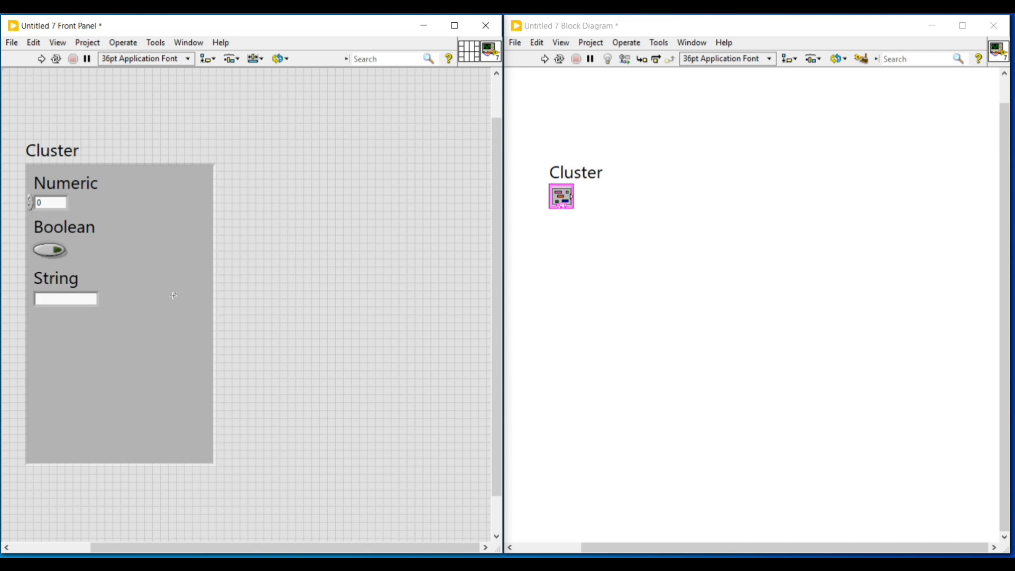
# - Browse the Controls palette categories for an Enum to add below the String
pyautogui.rightClick(174, 296)
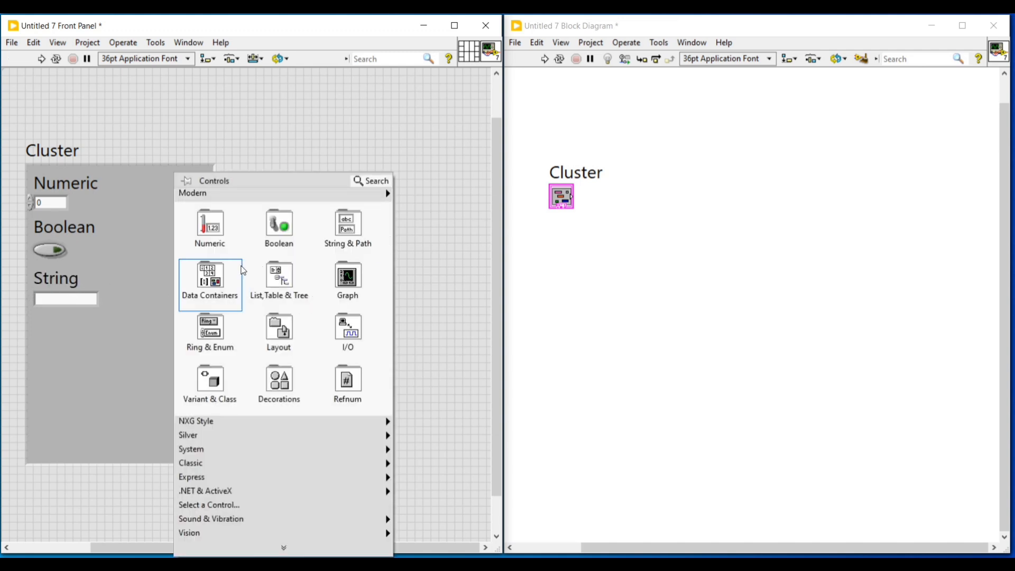
pyautogui.click(209, 278)
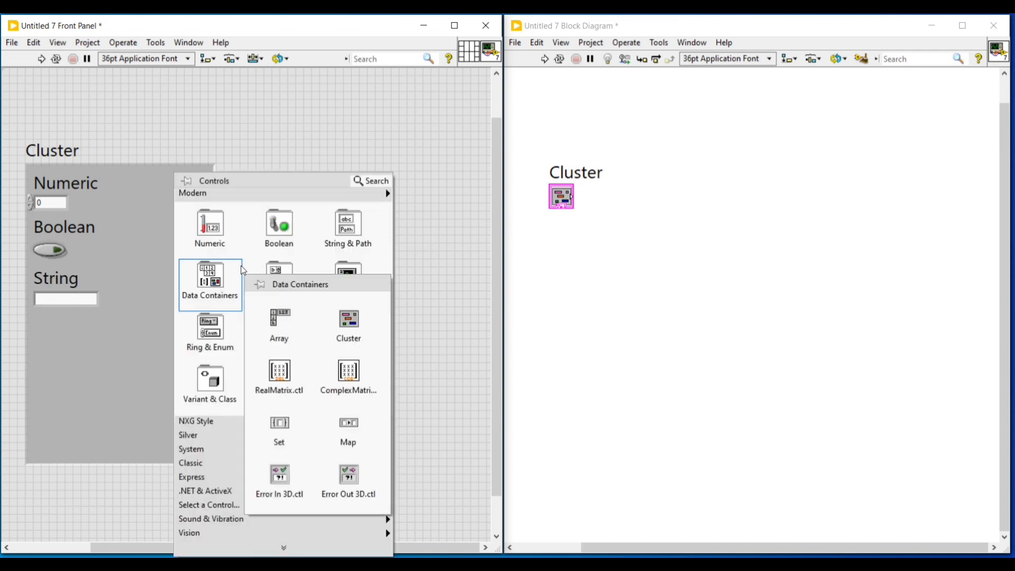
pyautogui.moveTo(225, 313)
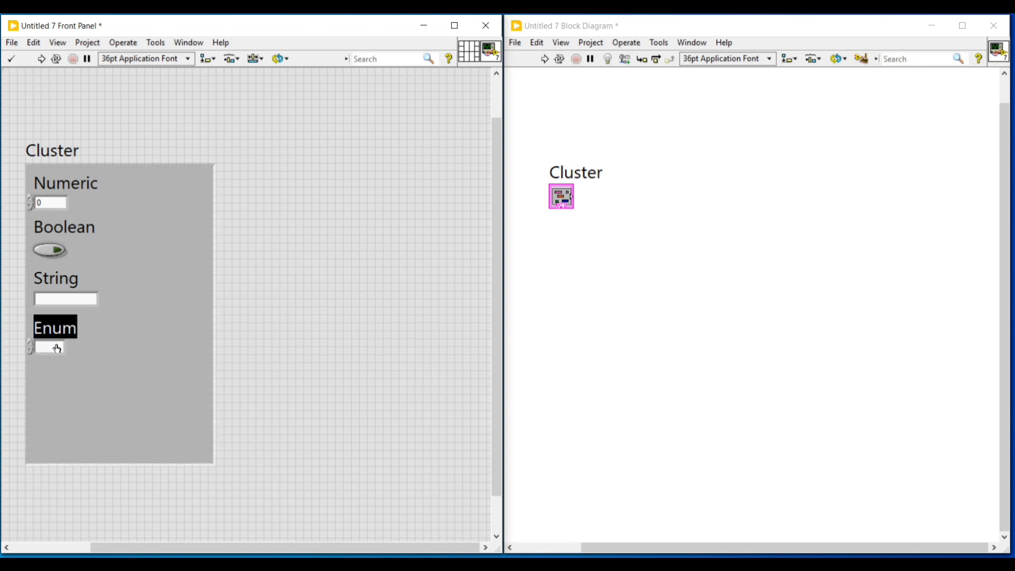
# - Edit the Enum's items so it holds a single item named Trial
pyautogui.rightClick(51, 347)
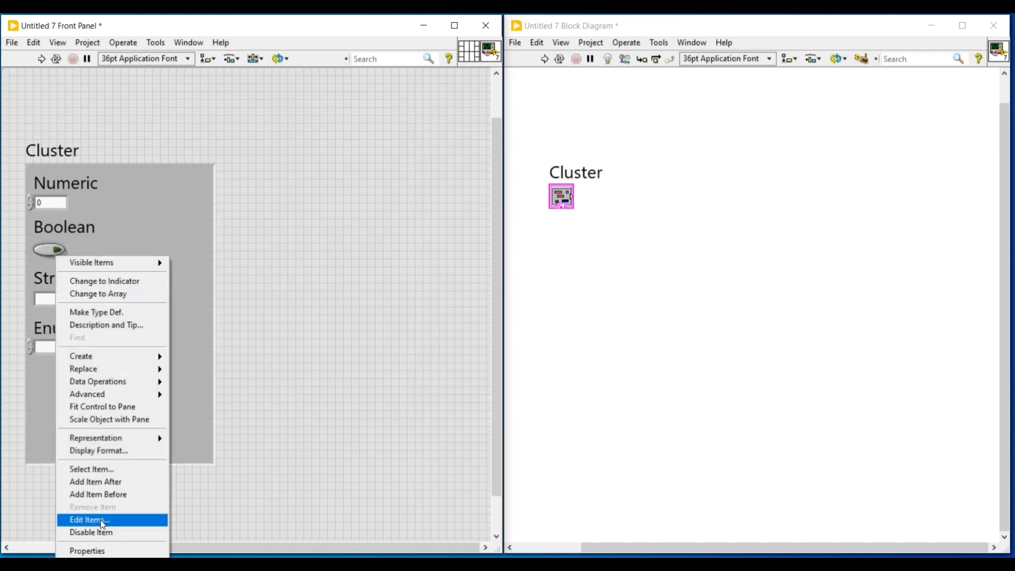
pyautogui.click(89, 519)
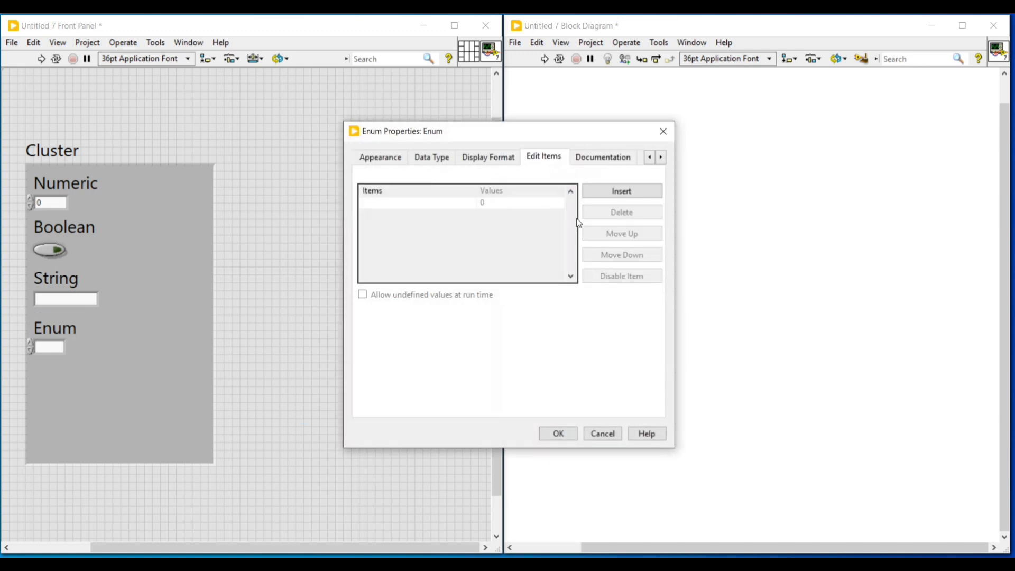
pyautogui.click(390, 202)
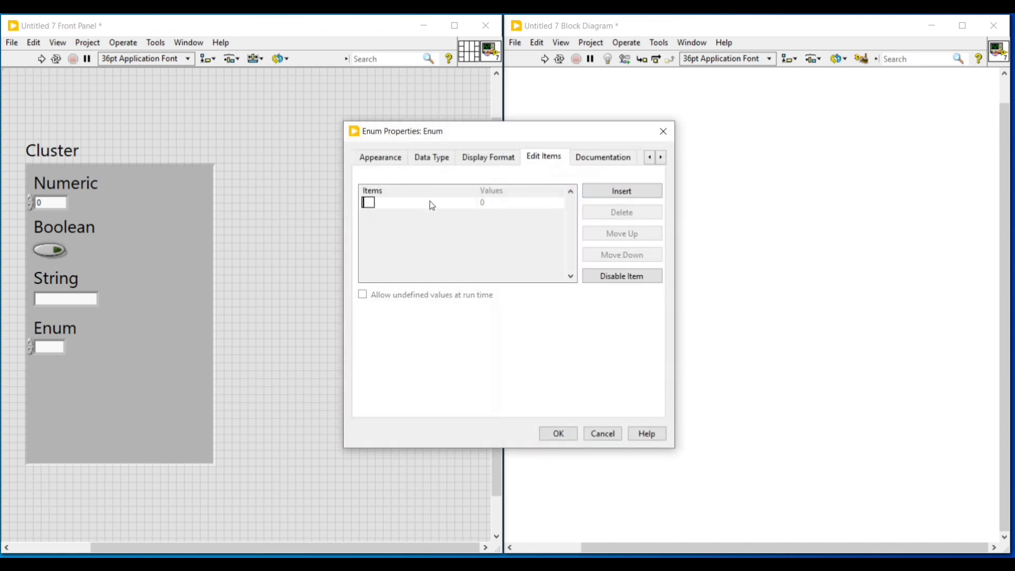
pyautogui.write('Trial')
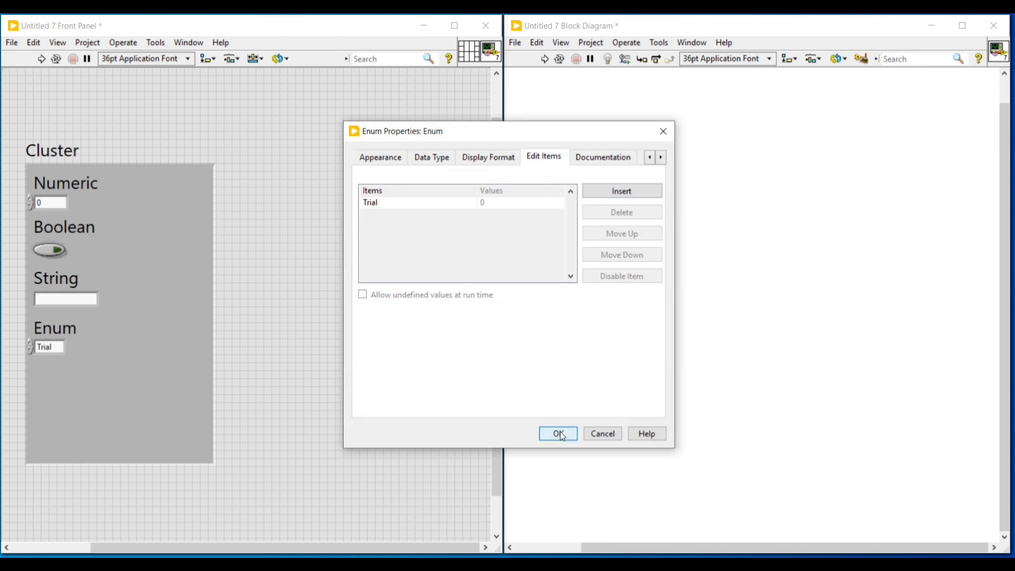
pyautogui.click(559, 434)
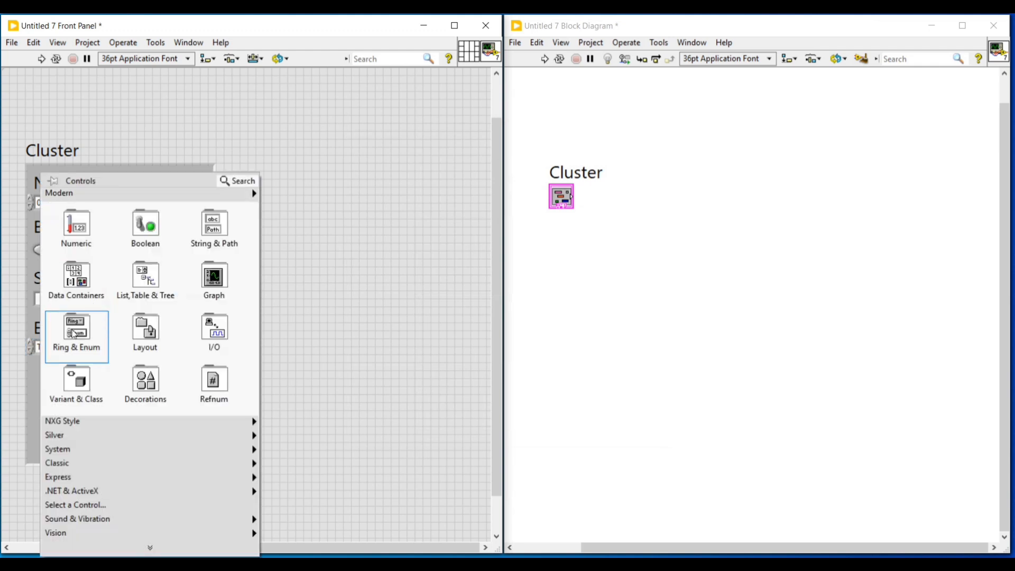
# - Add a Ring whose single item Trial has a non-sequential value of 10
pyautogui.click(76, 330)
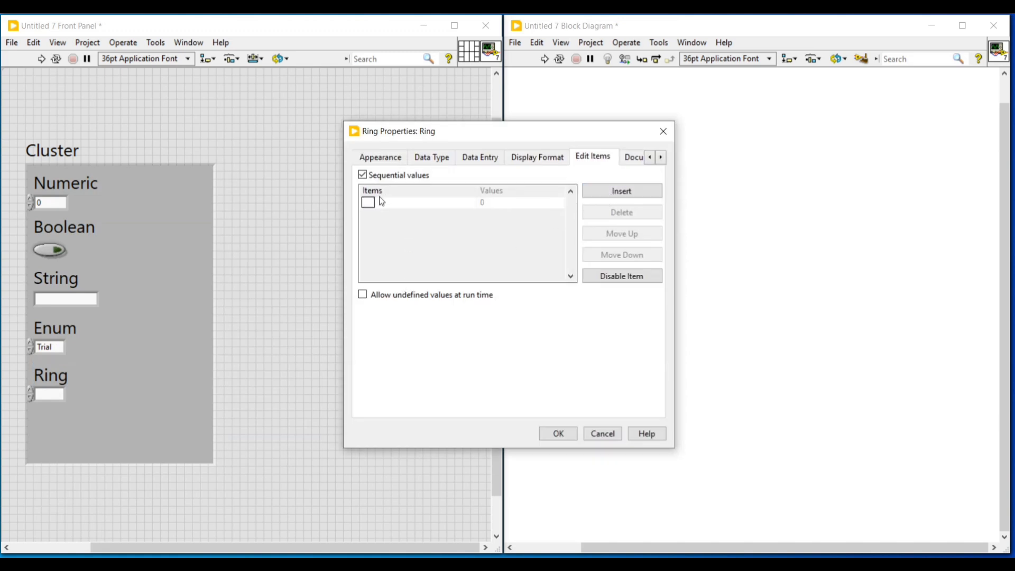
pyautogui.write('Trial')
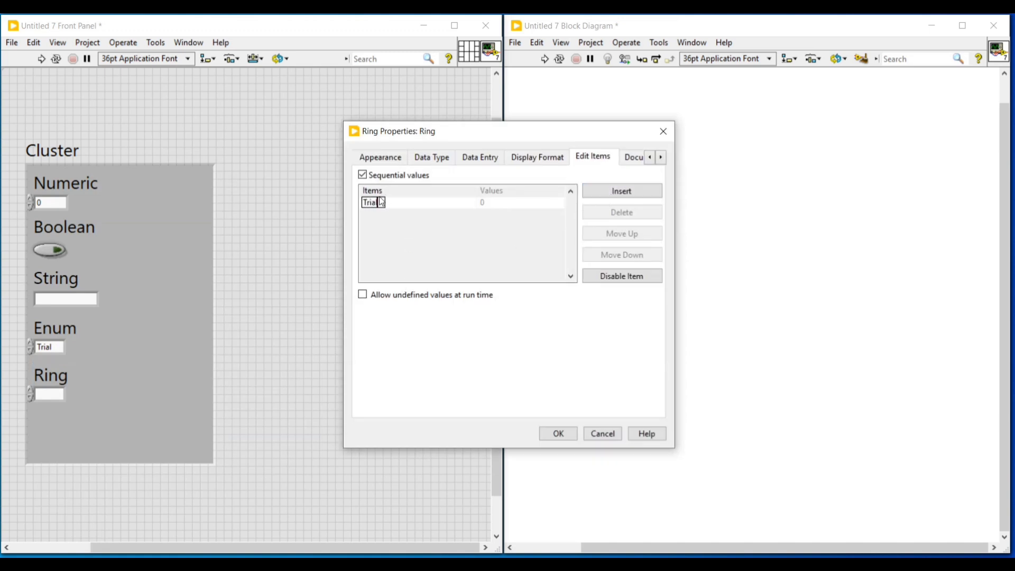
pyautogui.click(361, 175)
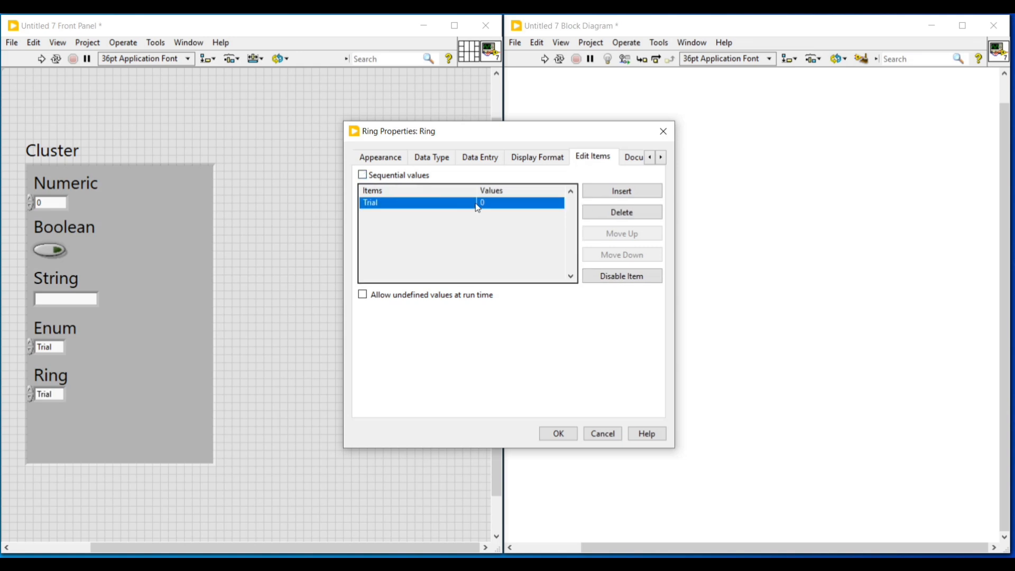
pyautogui.doubleClick(482, 202)
pyautogui.write('10')
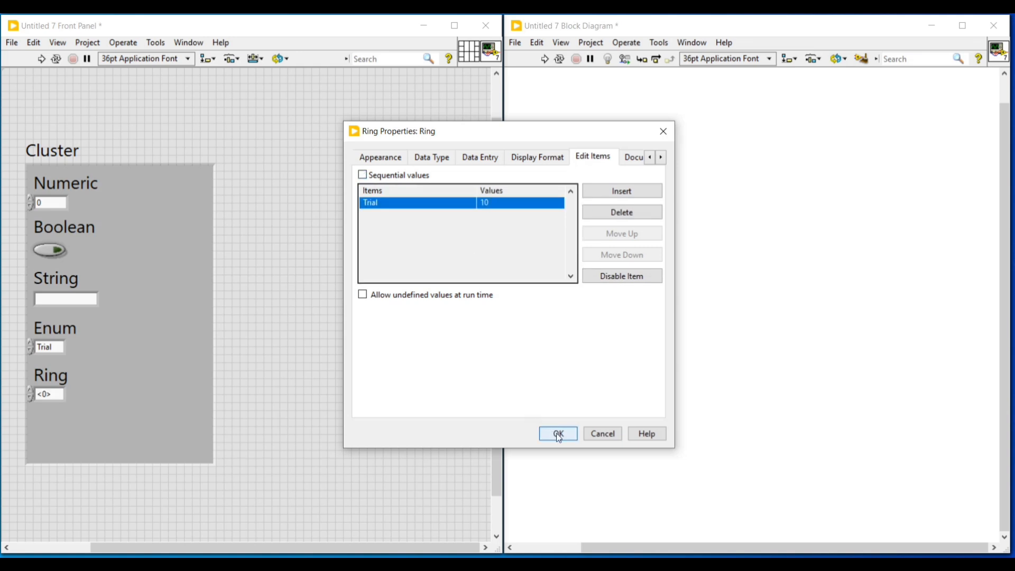
pyautogui.click(556, 433)
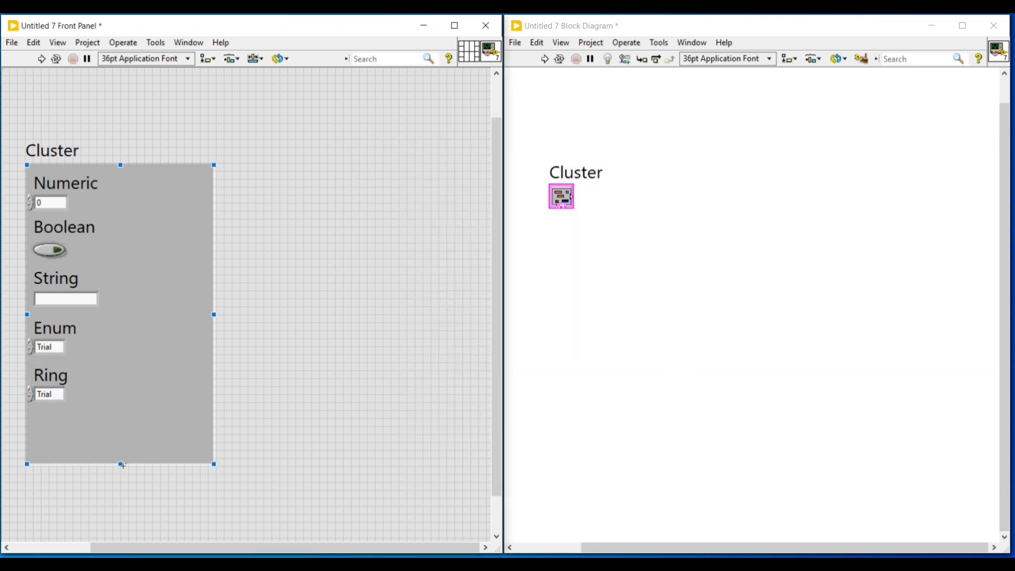
# - Fit the cluster to its five controls and align its terminal with an Unbundle By Name node
pyautogui.moveTo(121, 465); pyautogui.dragTo(113, 423)
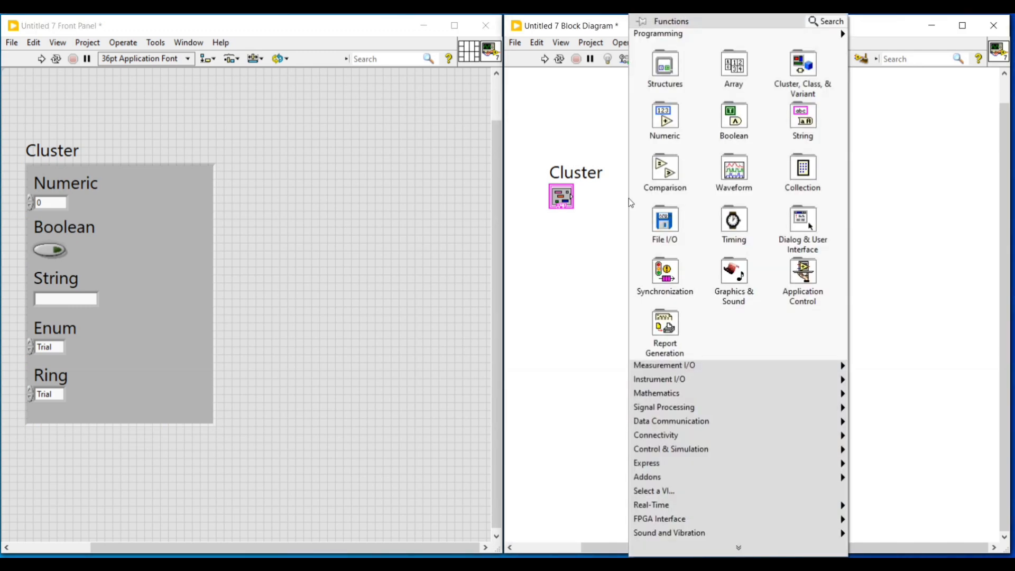
pyautogui.click(802, 64)
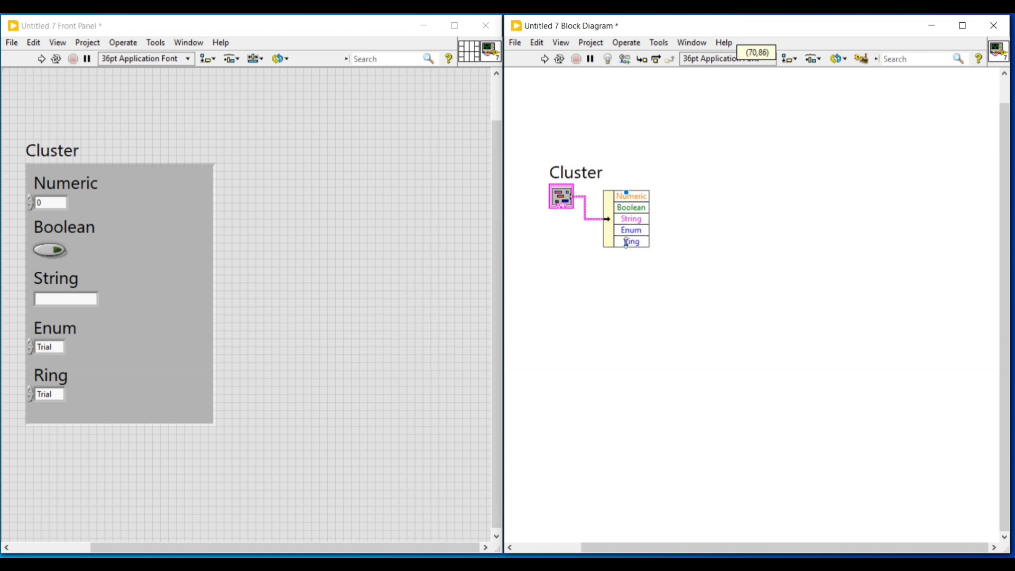
pyautogui.moveTo(563, 198); pyautogui.dragTo(561, 209)
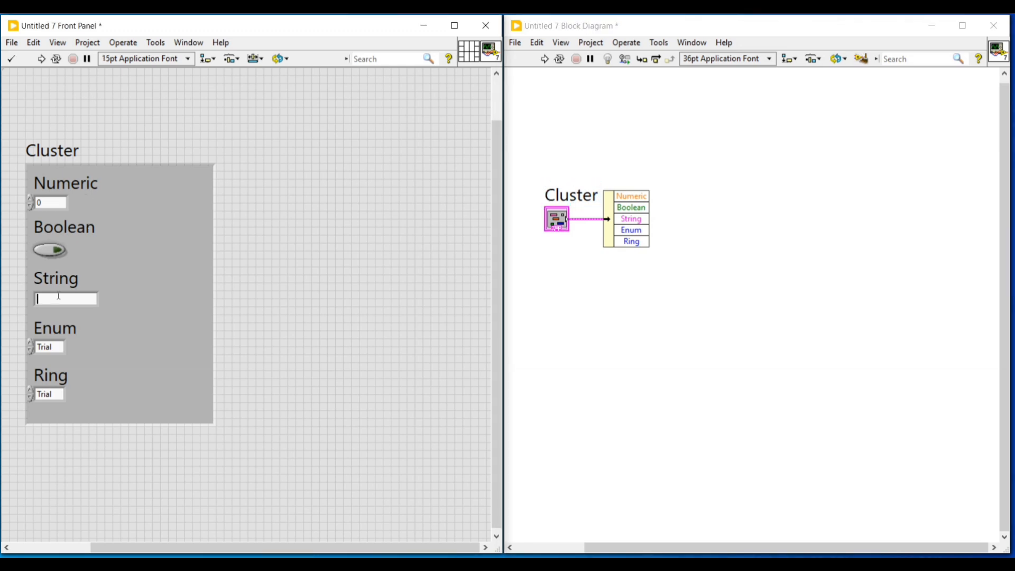
# - Enter Hai in the cluster's String and 10 in its Numeric
pyautogui.write('Hai')
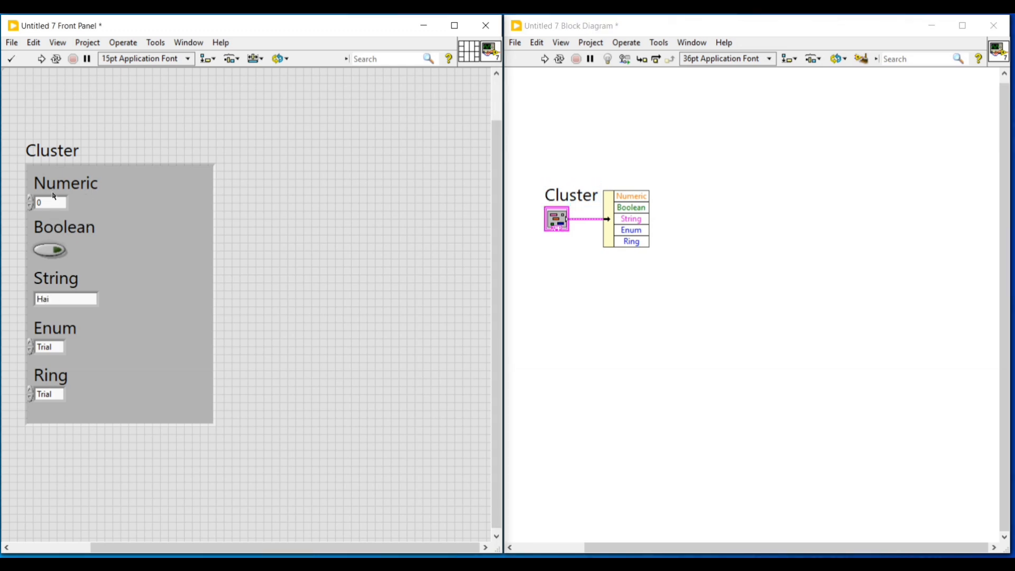
pyautogui.write('1')
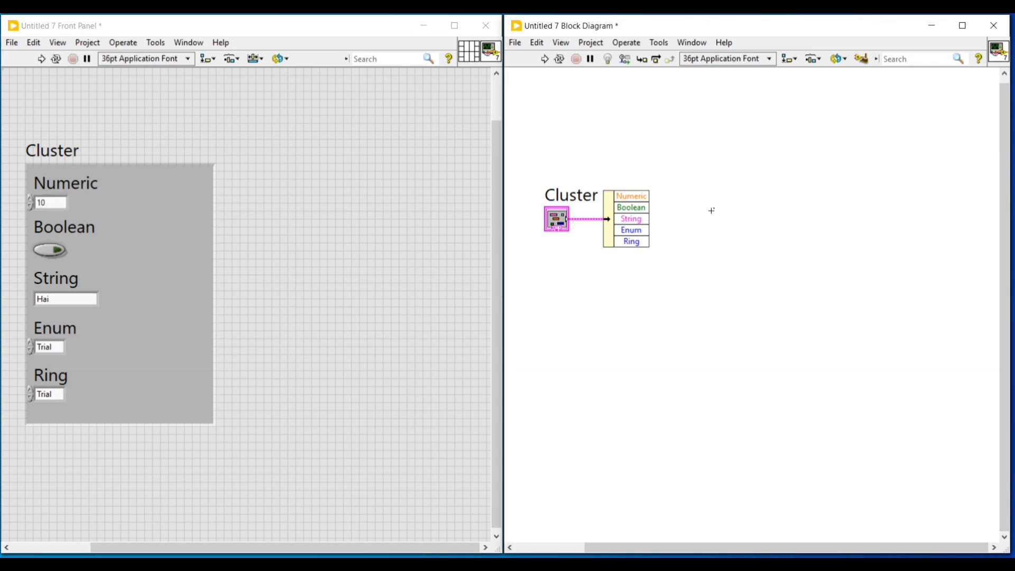
# - Create Numeric and Boolean indicators from the unbundled outputs, placed side by side
pyautogui.rightClick(632, 197)
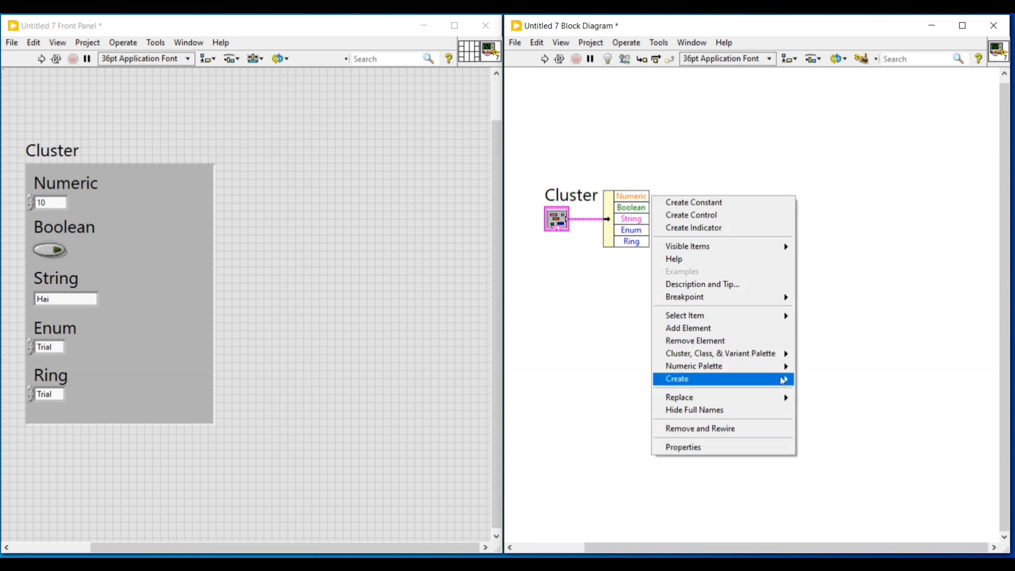
pyautogui.moveTo(781, 379)
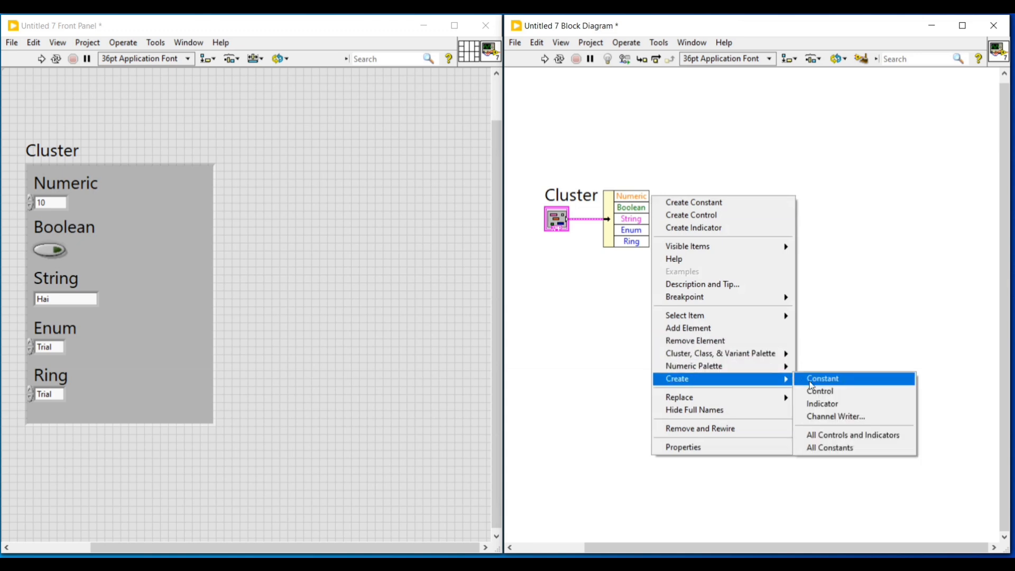
pyautogui.moveTo(831, 407)
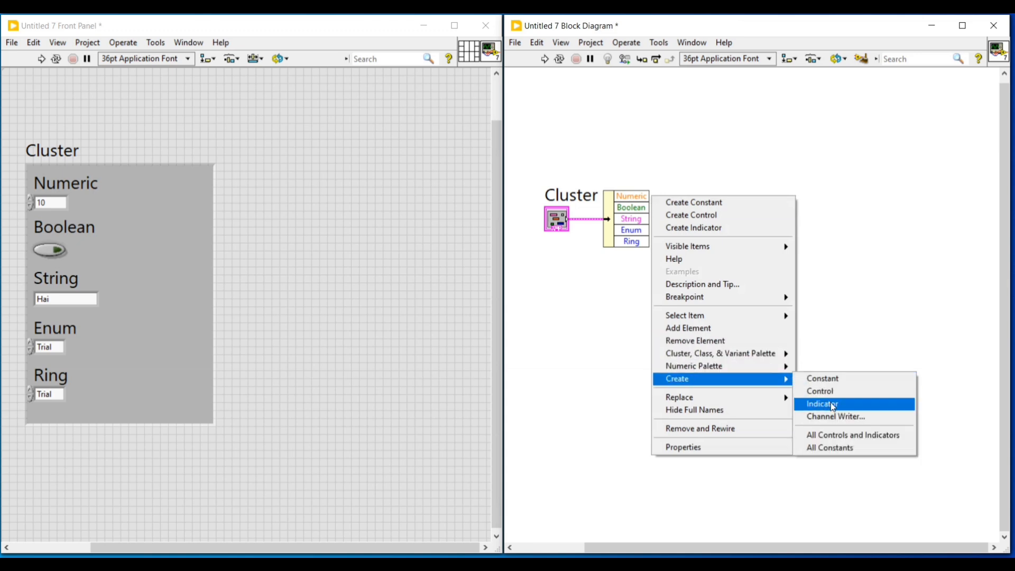
pyautogui.click(822, 404)
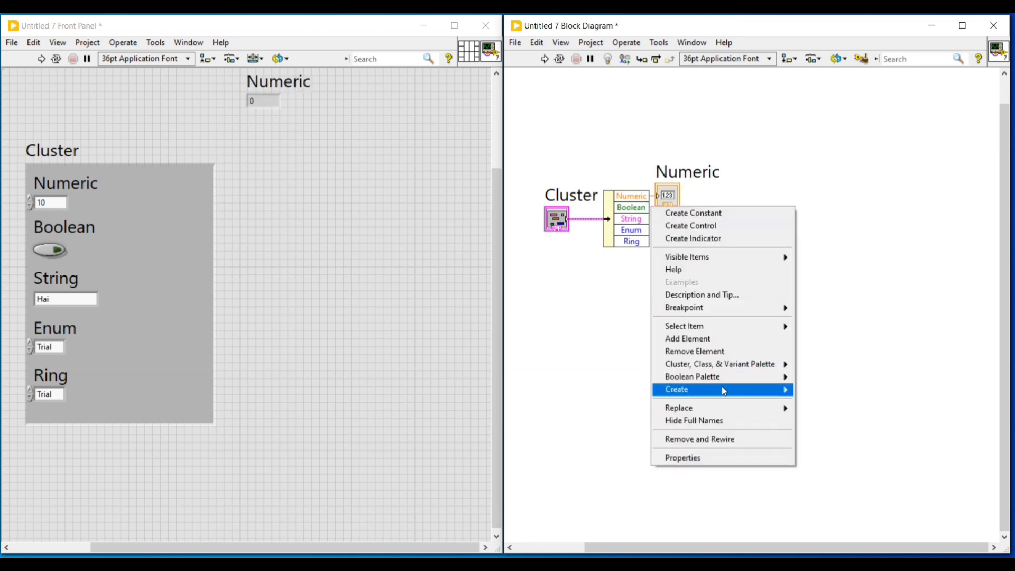
pyautogui.click(693, 238)
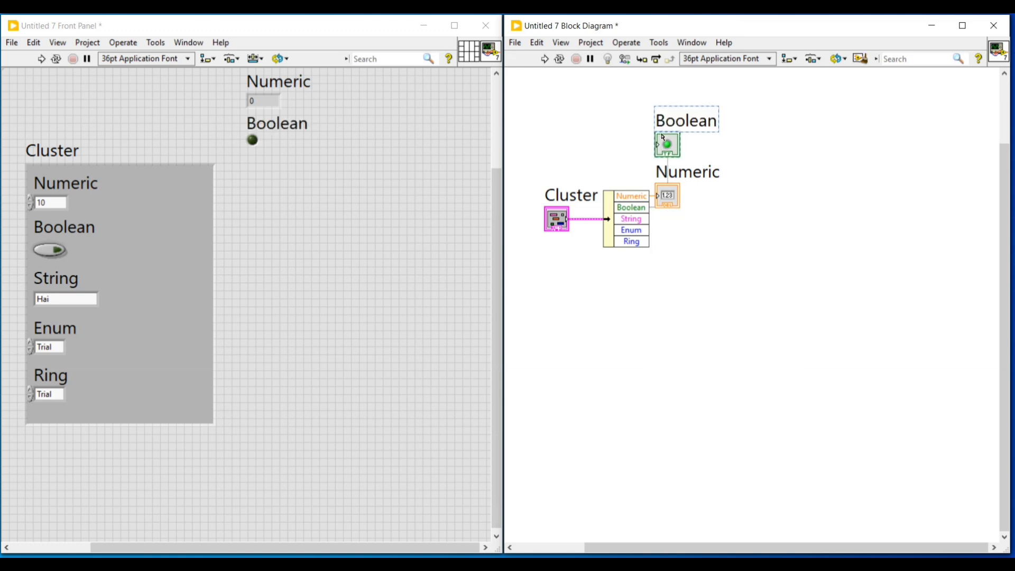
pyautogui.moveTo(667, 146); pyautogui.dragTo(670, 226)
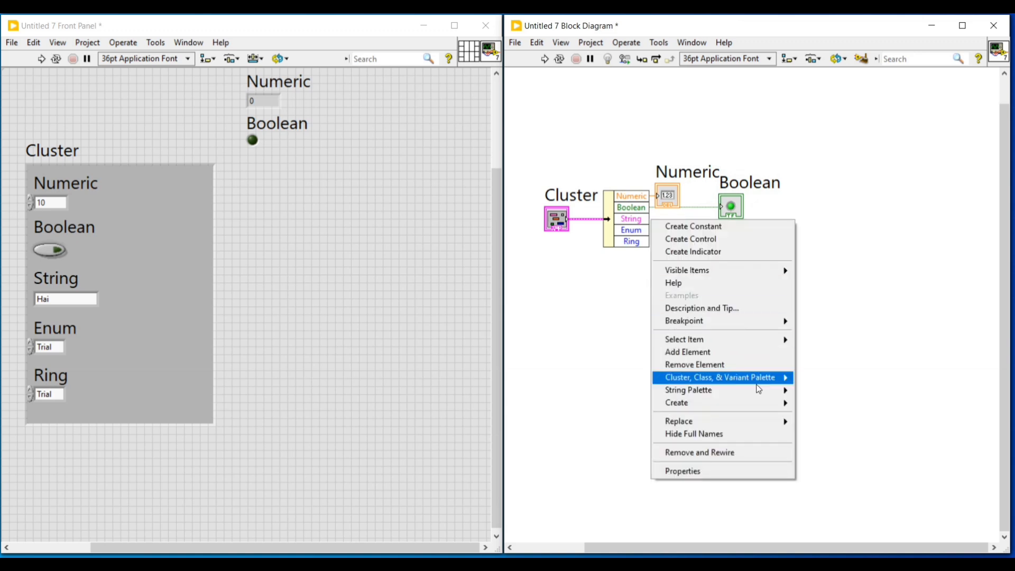
# - Create String, Enum and Ring indicators and spread them rightward in the row
pyautogui.click(692, 252)
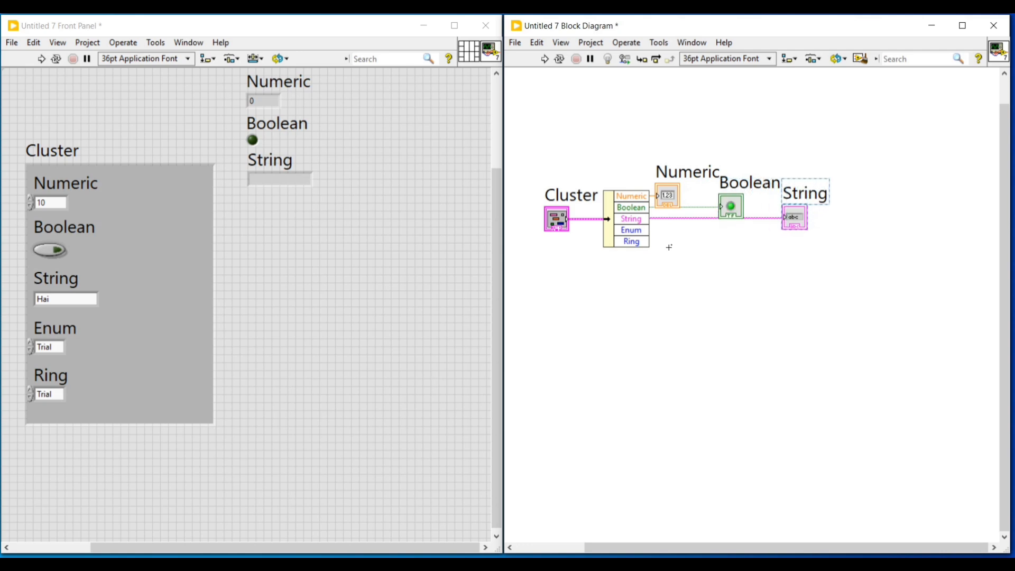
pyautogui.click(694, 400)
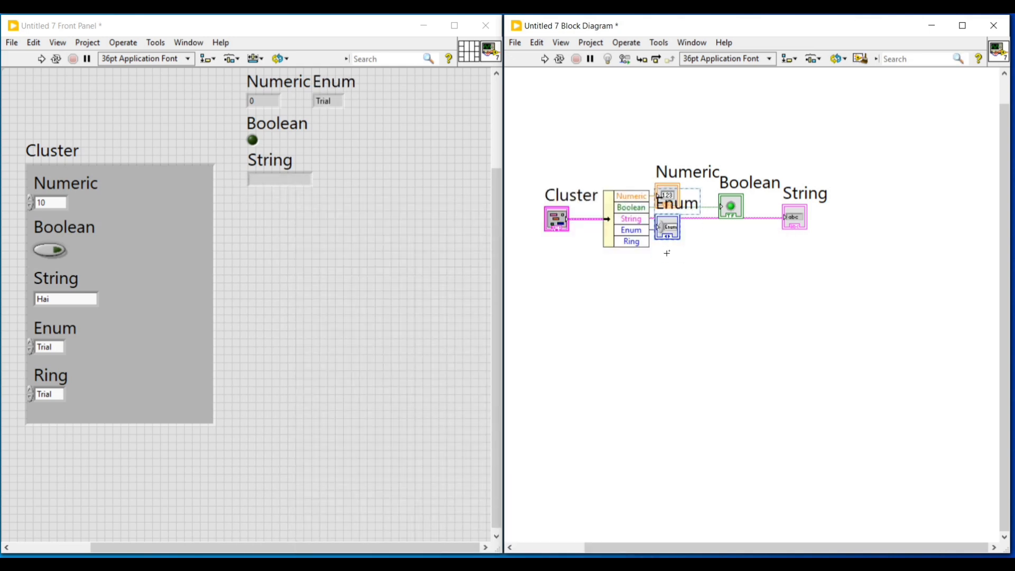
pyautogui.moveTo(662, 231); pyautogui.dragTo(806, 231)
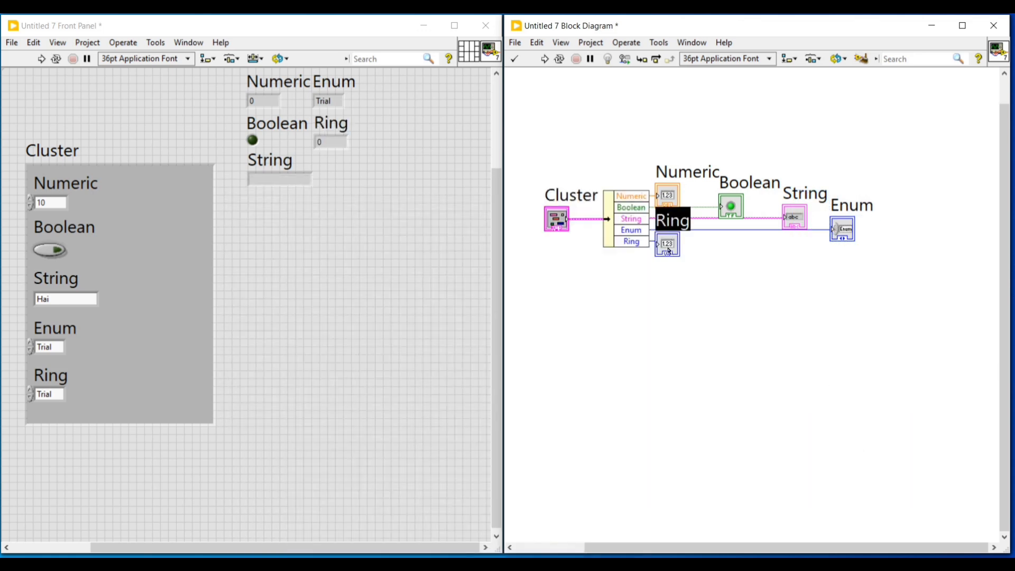
pyautogui.moveTo(667, 247); pyautogui.dragTo(888, 253)
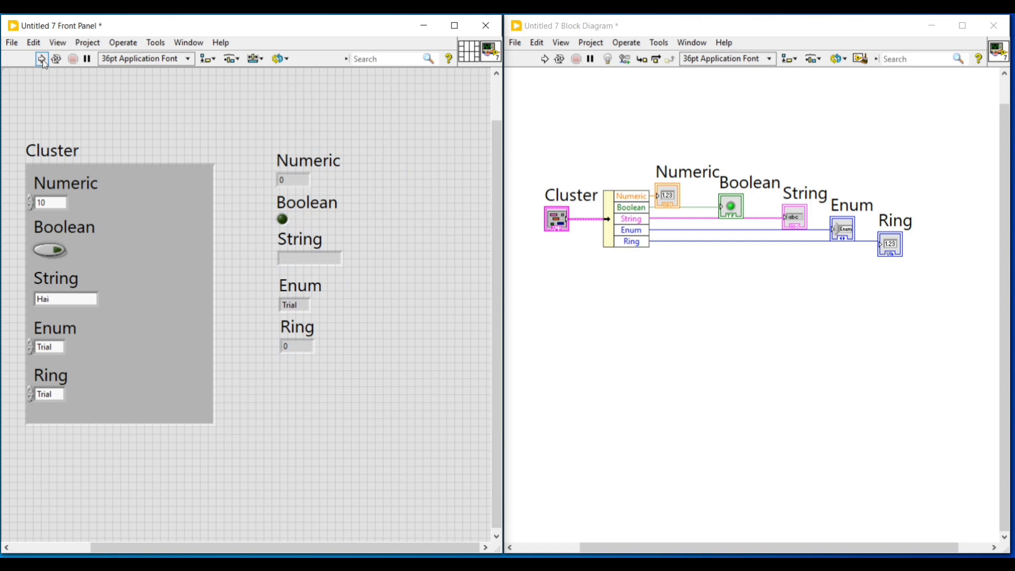
# - Run the VI so the indicators show 10, Hai, Trial and 10, then re-enter the Numeric
pyautogui.click(38, 58)
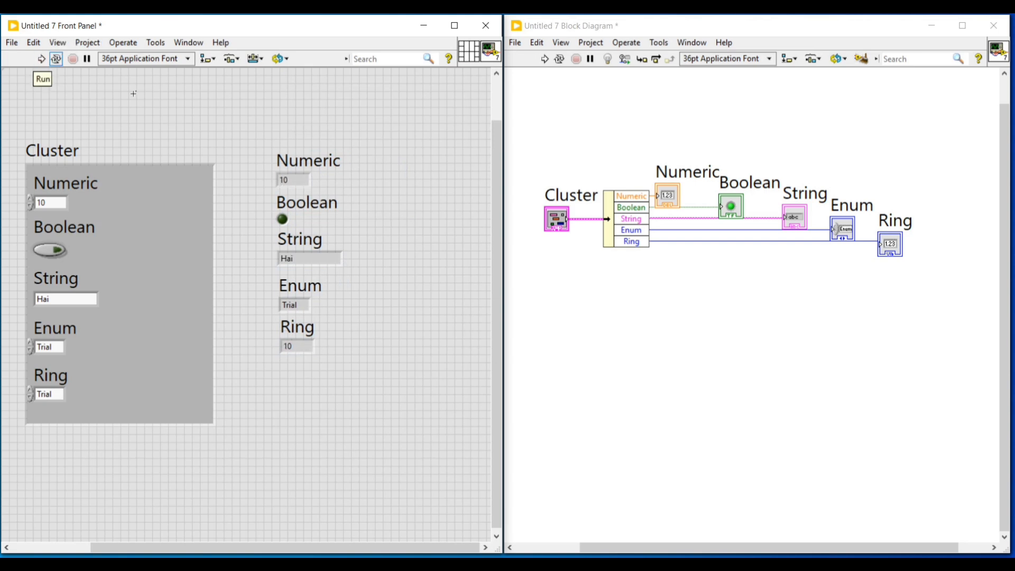
pyautogui.click(298, 346)
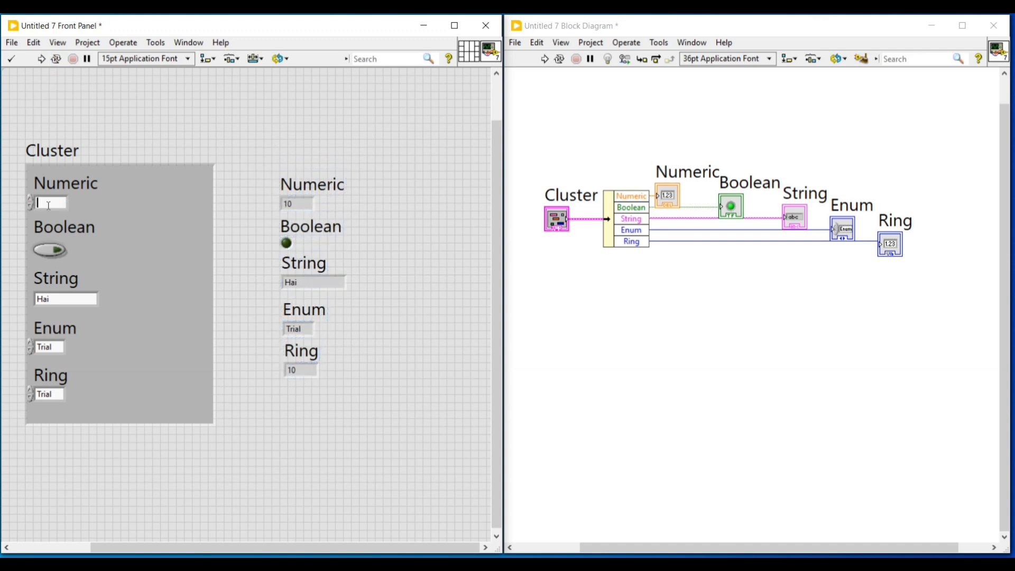
# - Set the cluster's Numeric to 20 and its String to Hello
pyautogui.write('20')
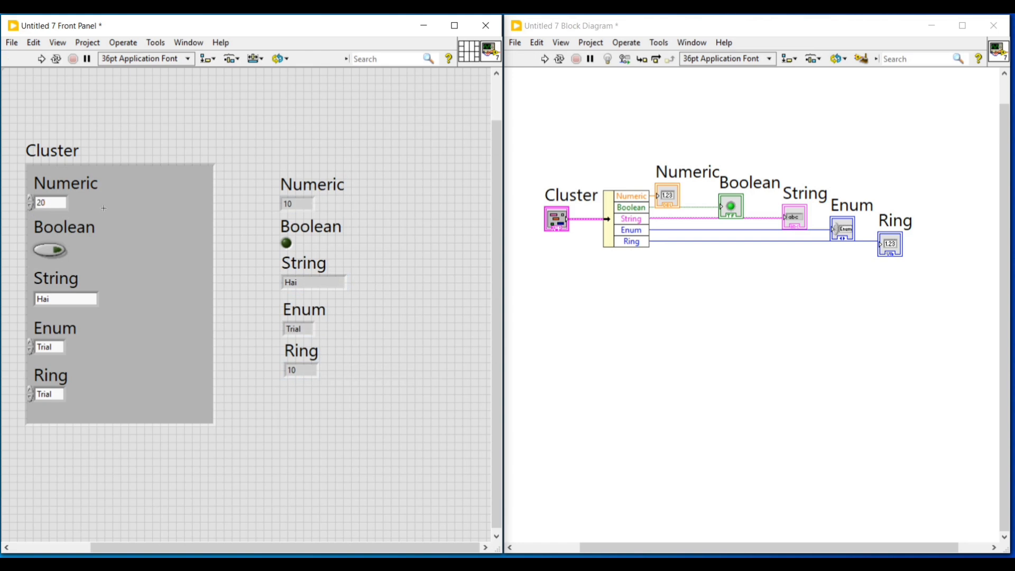
pyautogui.click(49, 251)
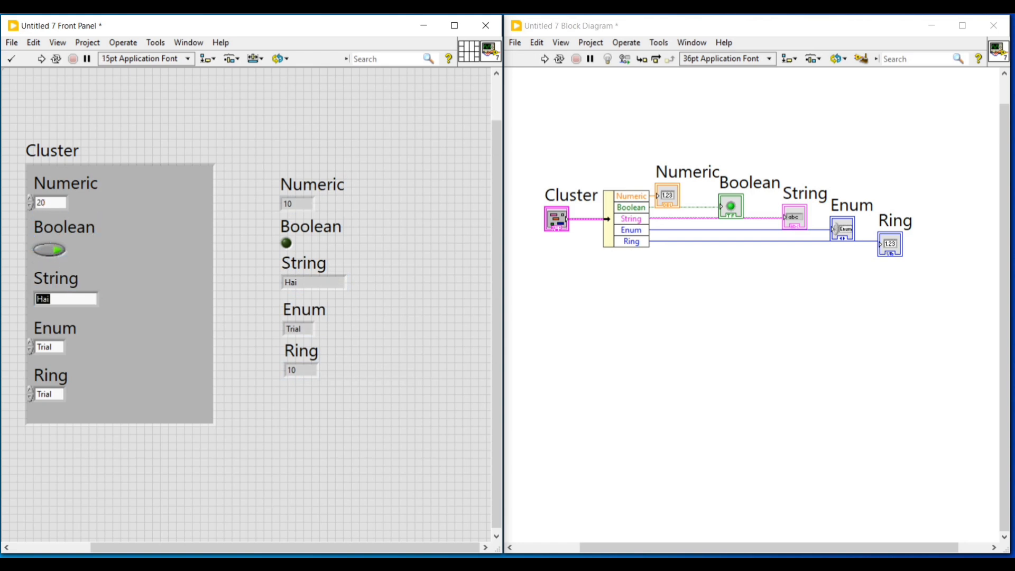
pyautogui.write('Hello')
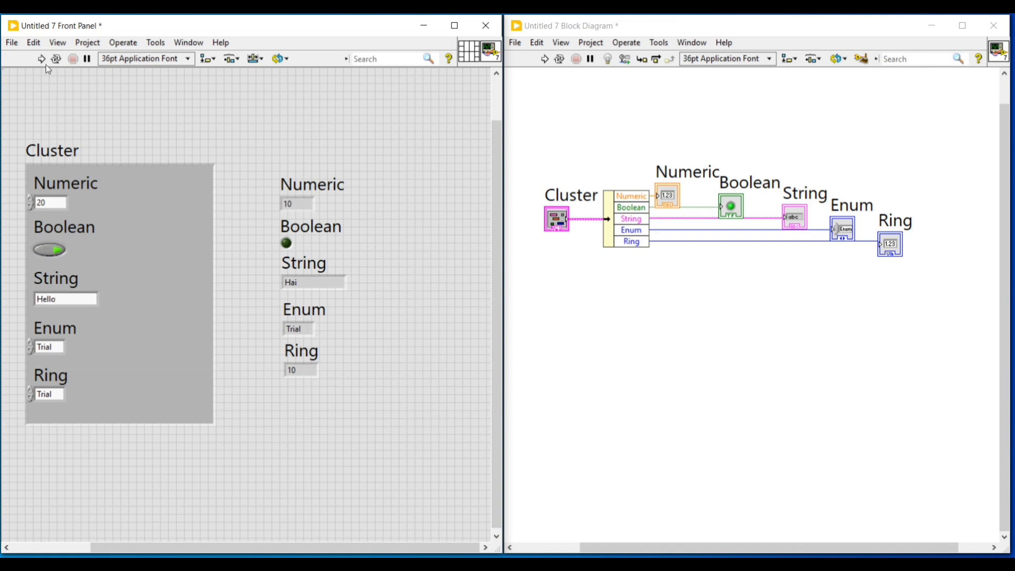
pyautogui.moveTo(26, 64)
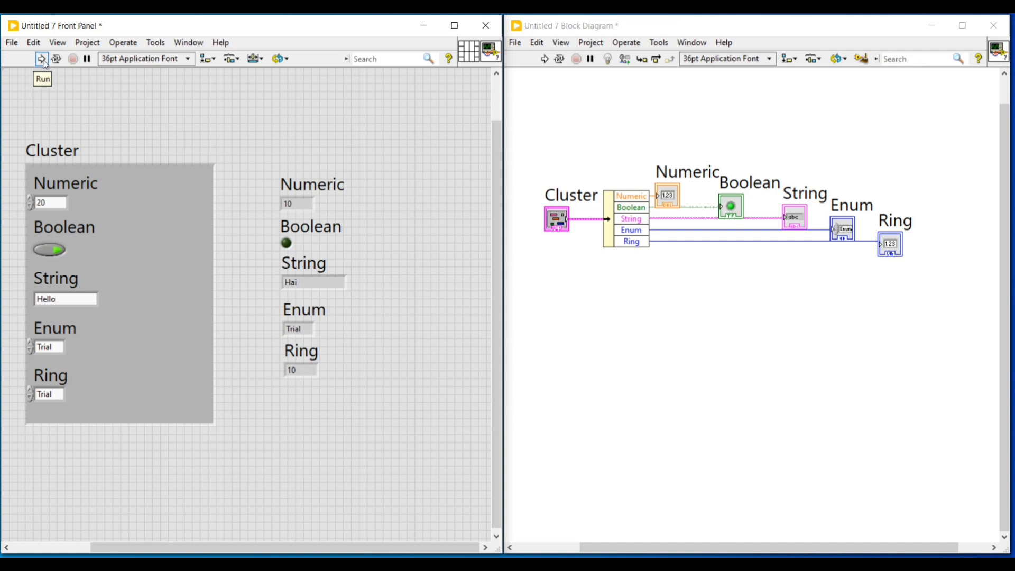
# - Run the VI again so the indicators read 20, Hello and a lit Boolean
pyautogui.click(19, 59)
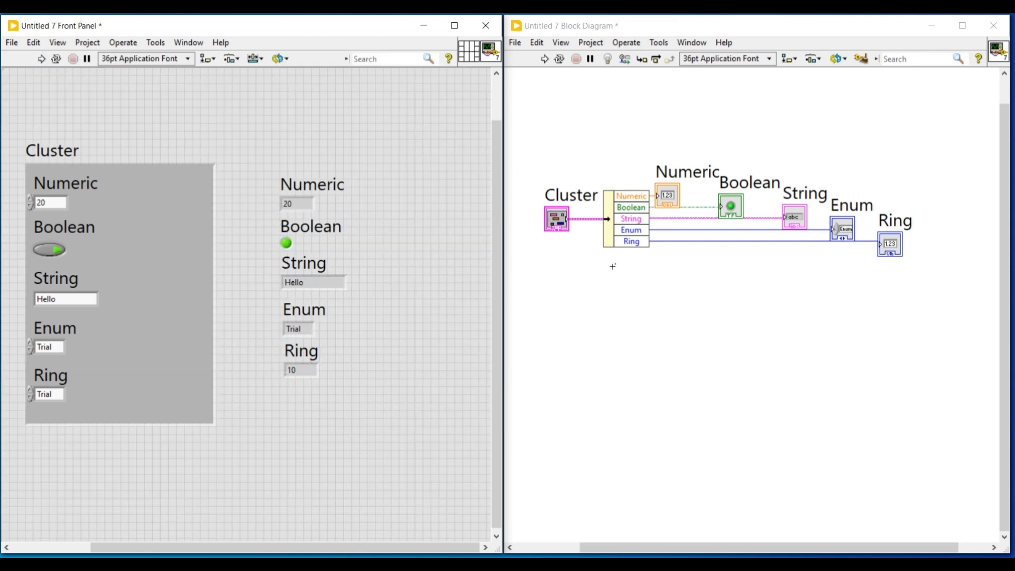
pyautogui.moveTo(634, 341)
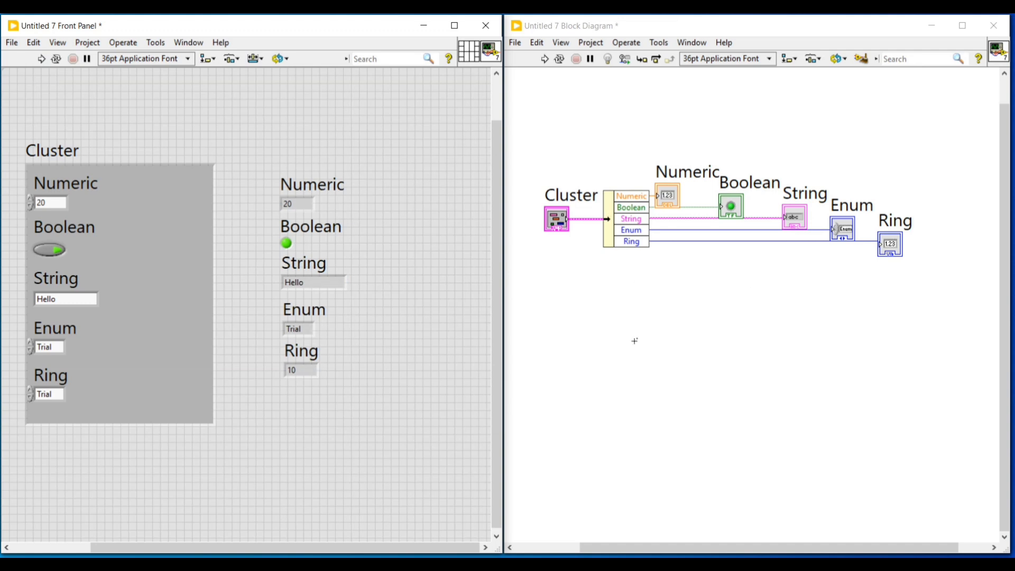
pyautogui.click(313, 184)
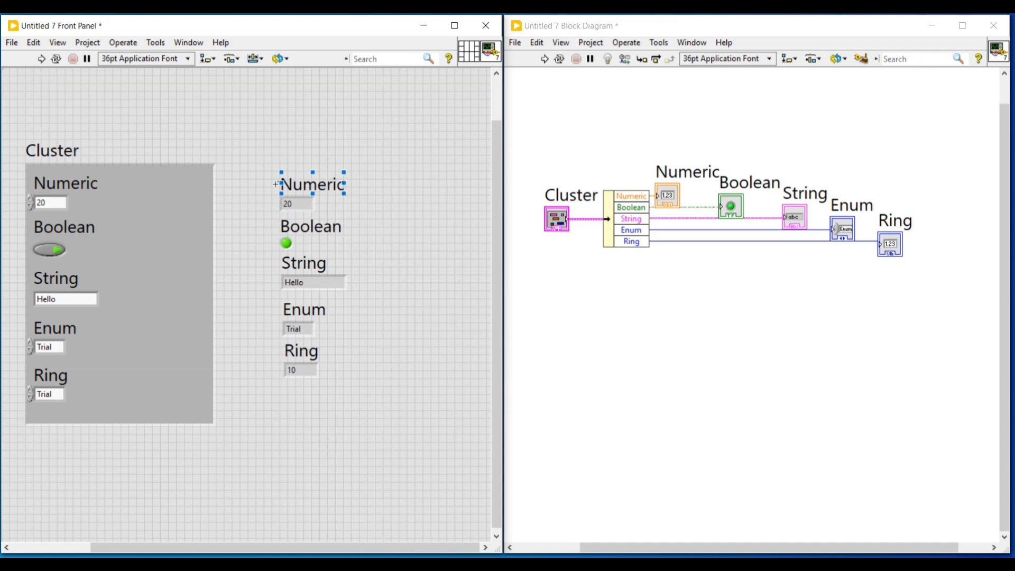